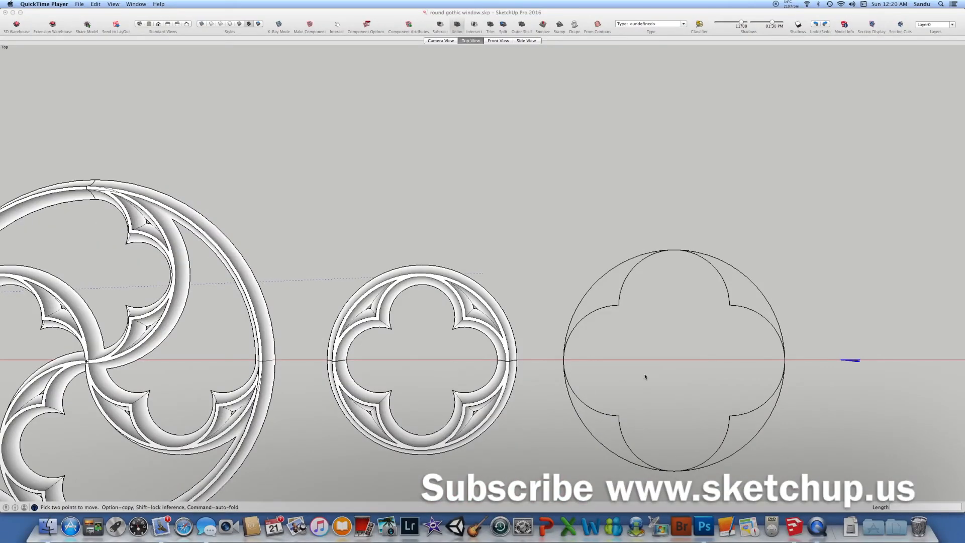
mouse_move(598, 330)
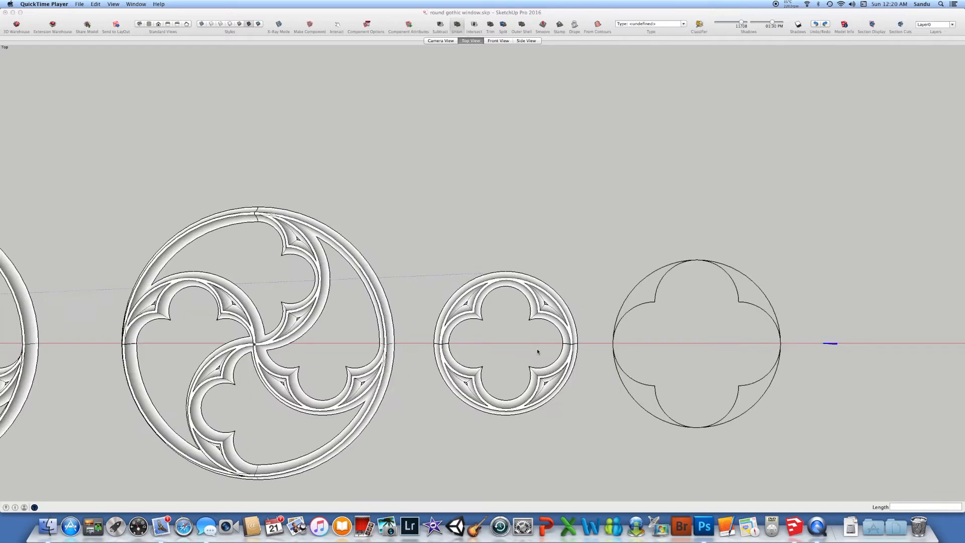
mouse_move(790, 525)
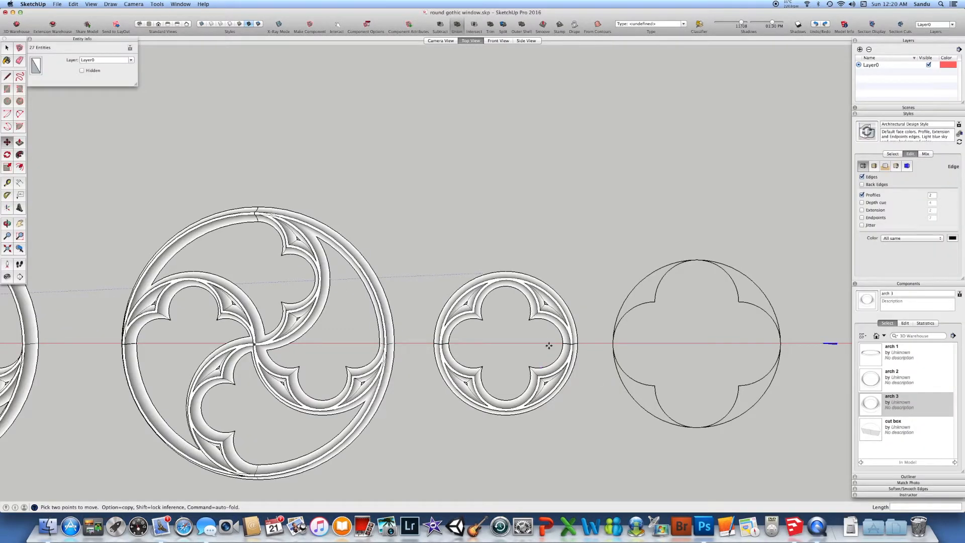
mouse_move(617, 336)
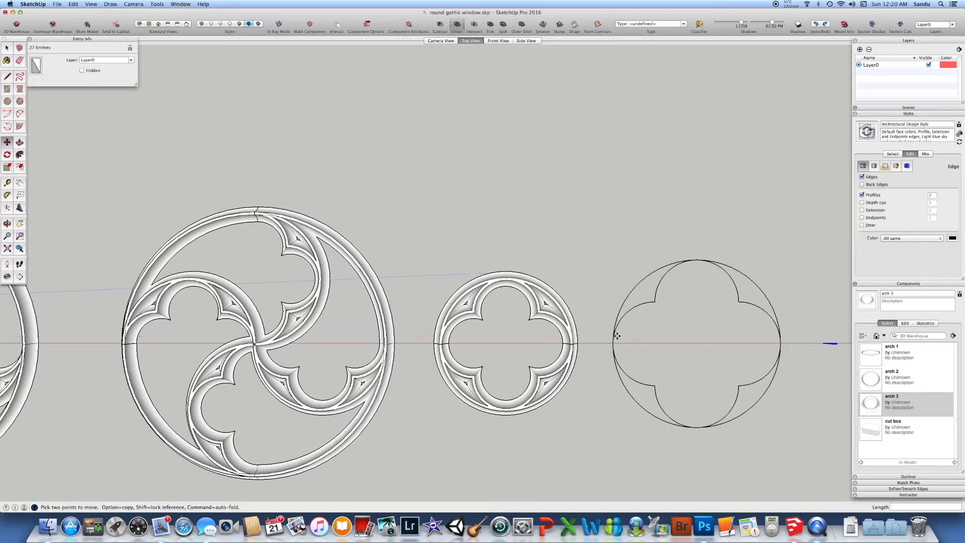
mouse_move(379, 269)
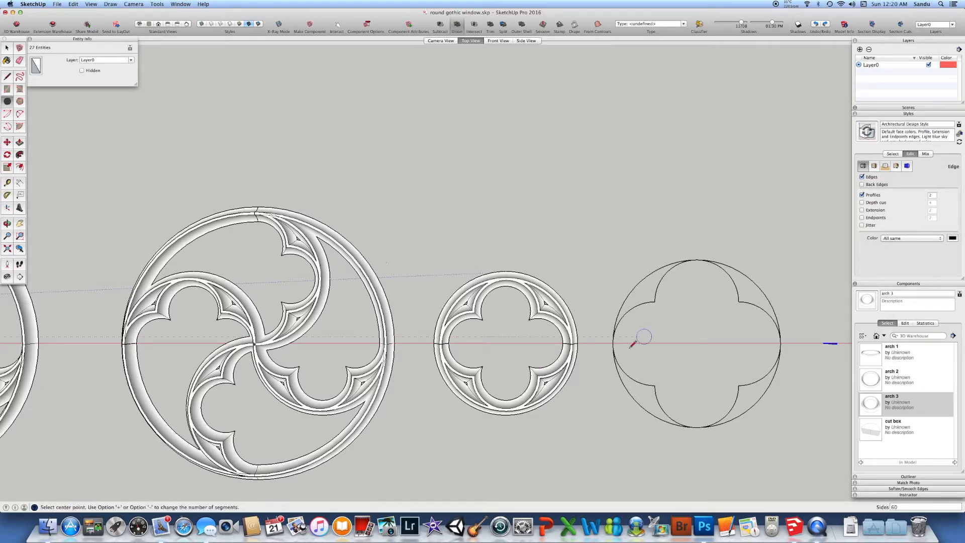
mouse_move(658, 409)
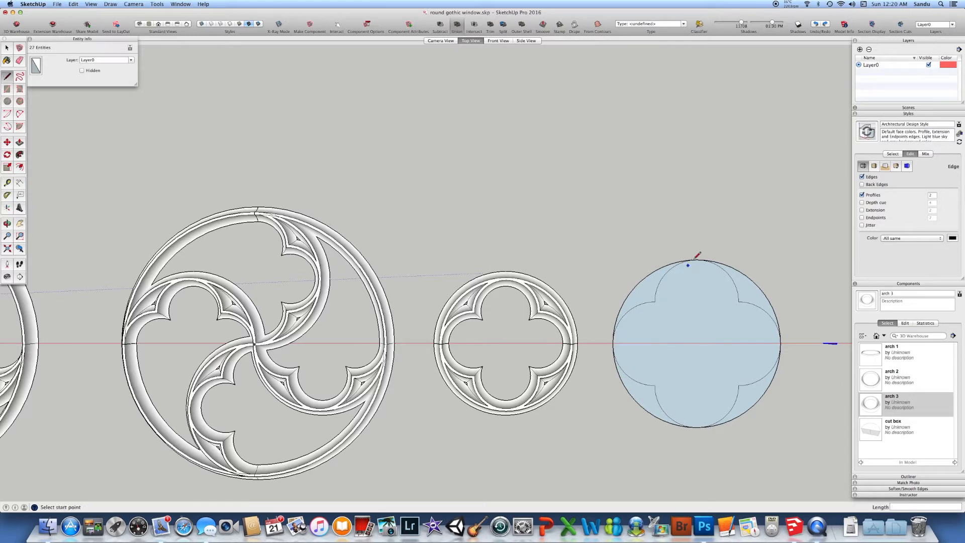
- Start a vertical line at the circle's top quadrant, running down through its centre
click(697, 260)
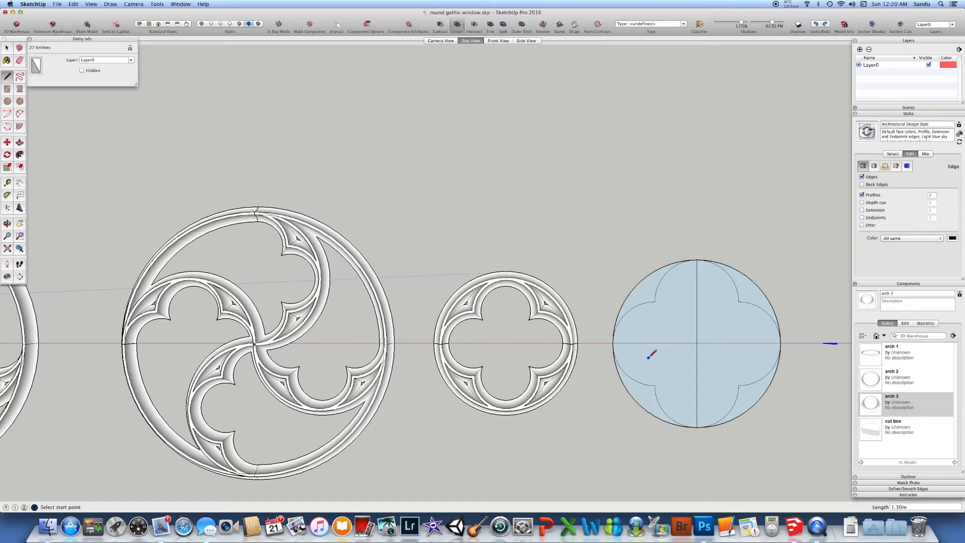
mouse_move(649, 353)
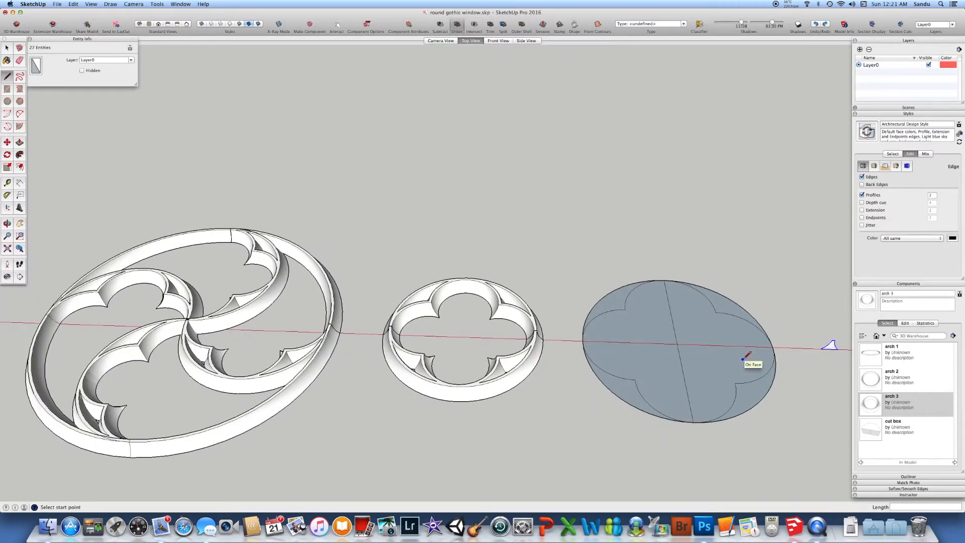
- Delete the circle face and select the circle outline as the sweep path
click(733, 365)
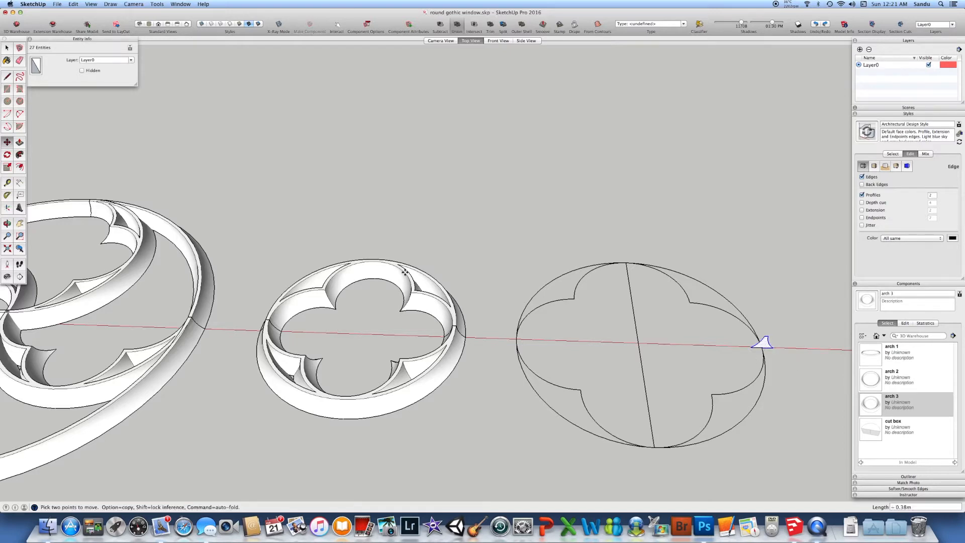
click(226, 198)
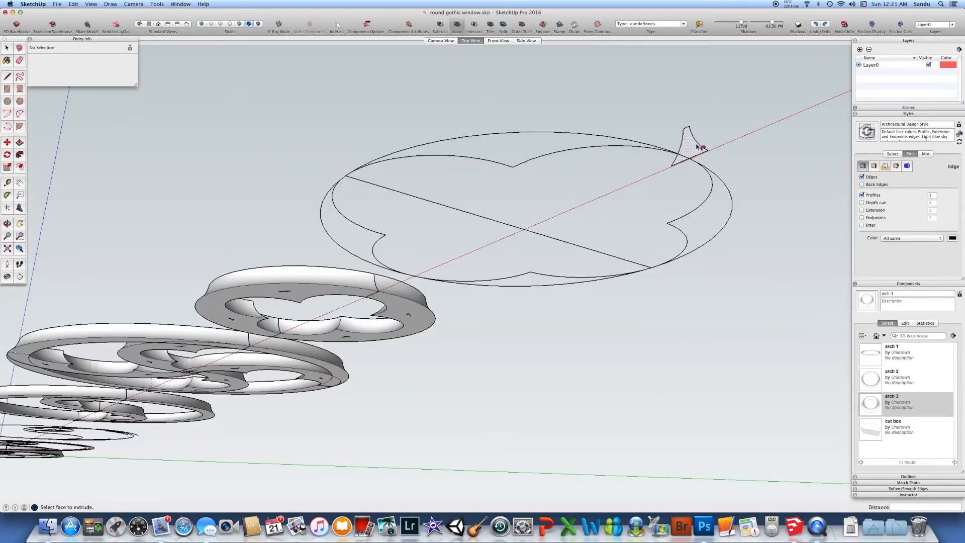
mouse_move(695, 153)
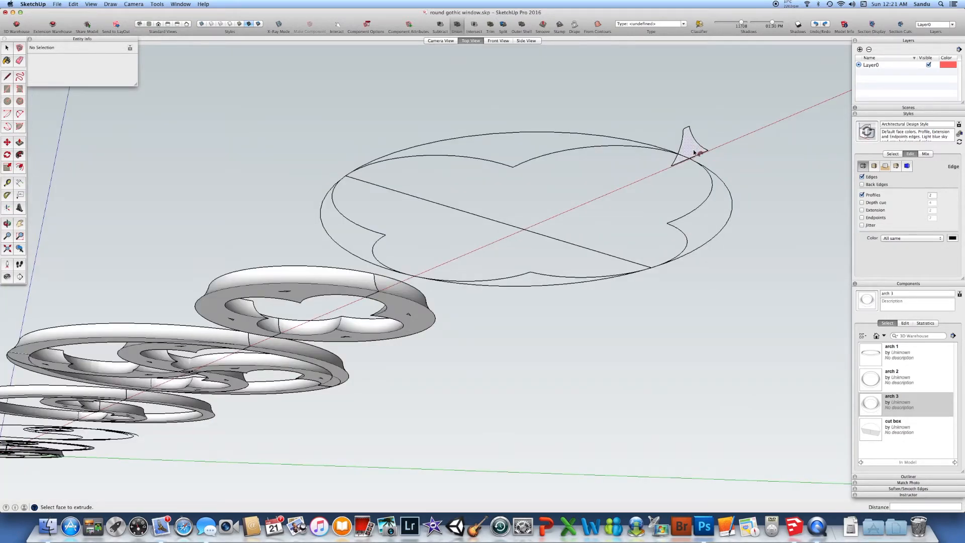
- Sweep the profile with Follow Me partway along the circle rim into a curved band
drag(689, 154, 504, 252)
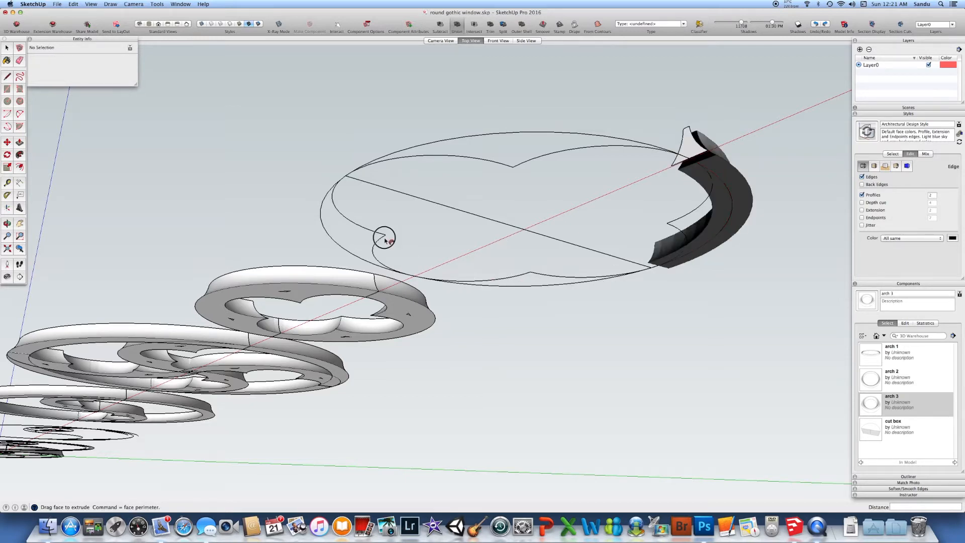
mouse_move(430, 250)
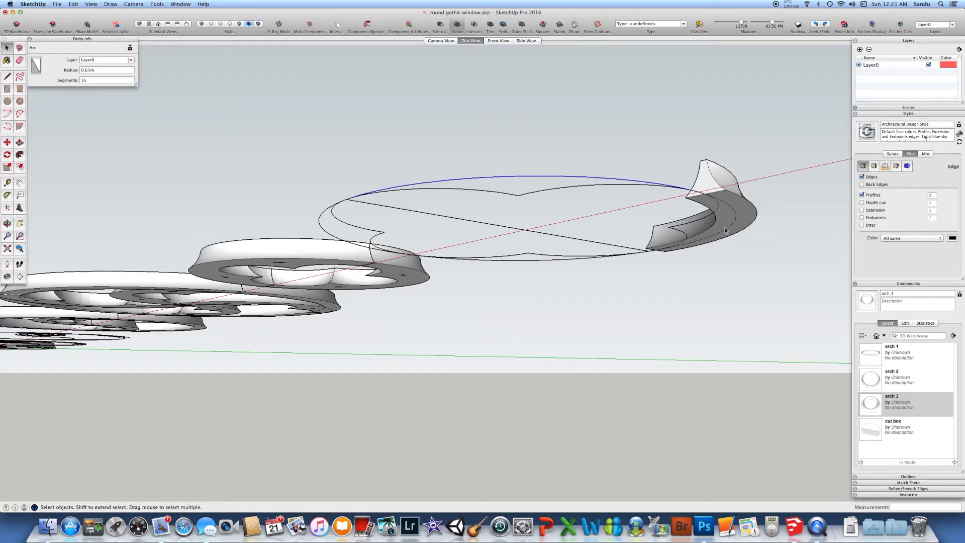
mouse_move(555, 208)
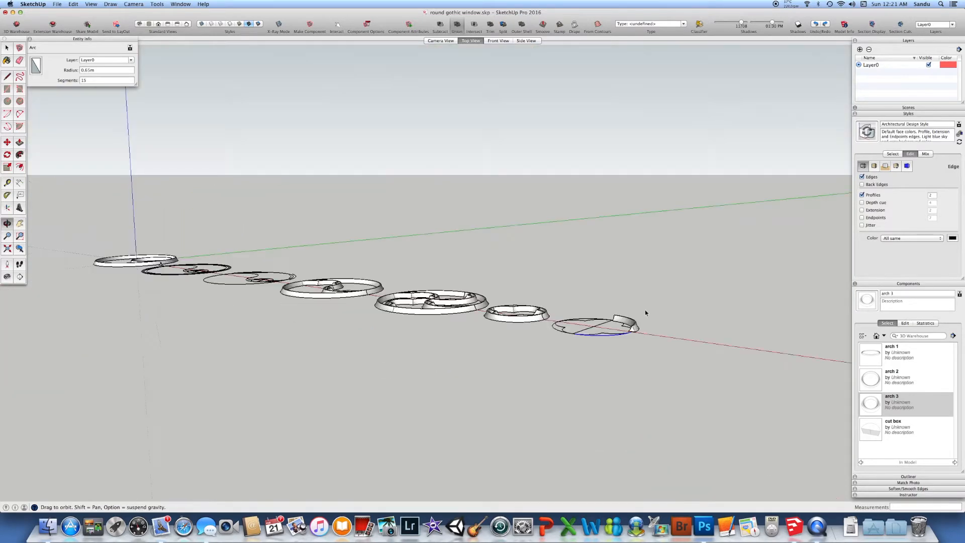
- In Top view, draw a filled circle of about 0.71 m radius below the models
click(471, 41)
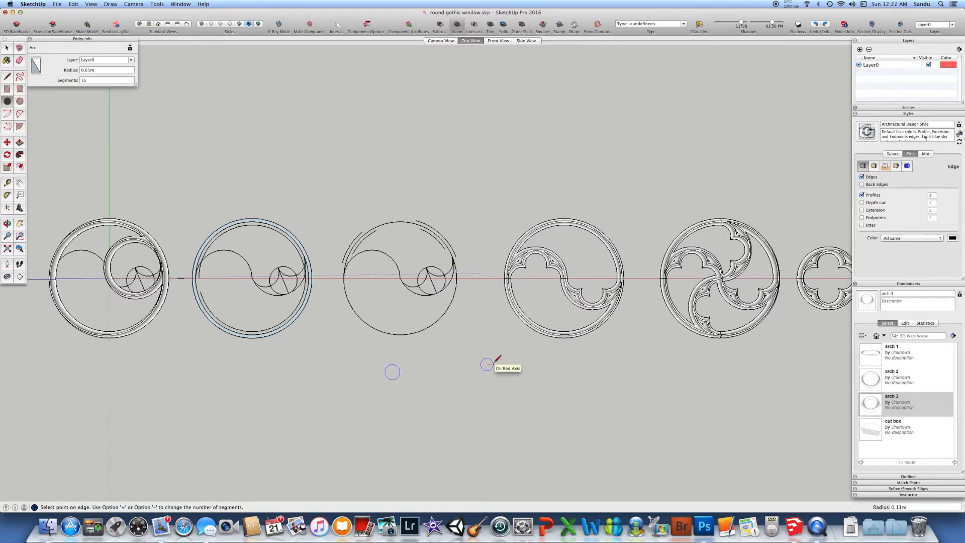
drag(485, 367, 570, 406)
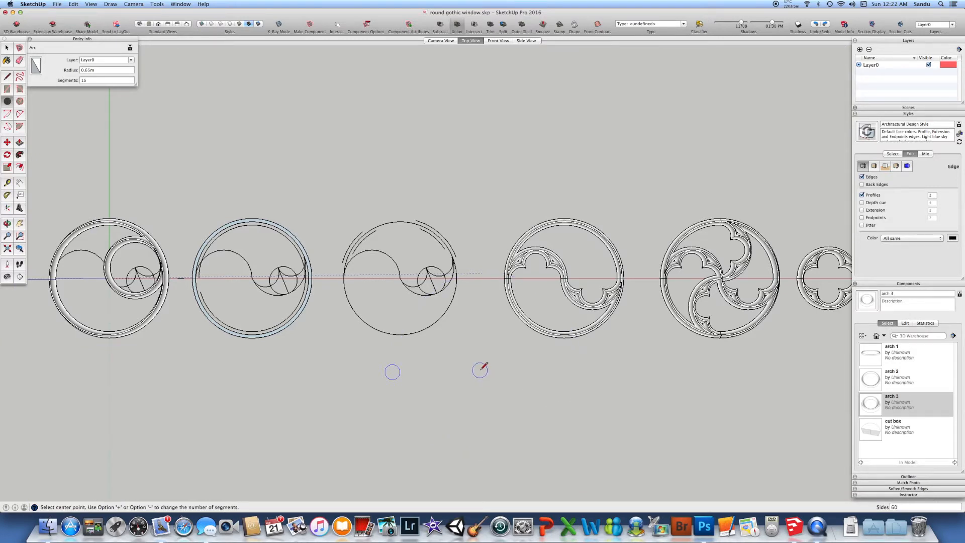
drag(480, 369, 471, 326)
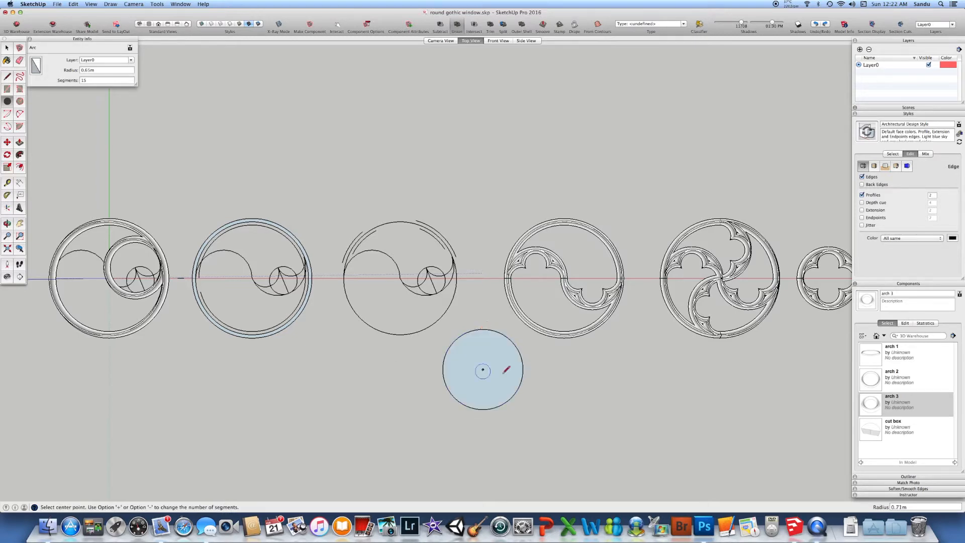
mouse_move(483, 371)
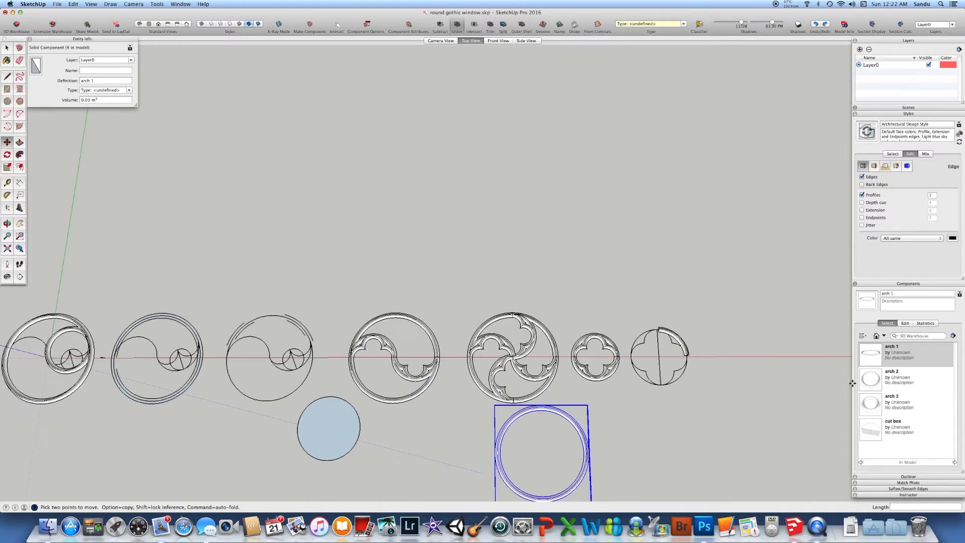
- Place a copied ring below the row, nested inside the large ring
click(893, 377)
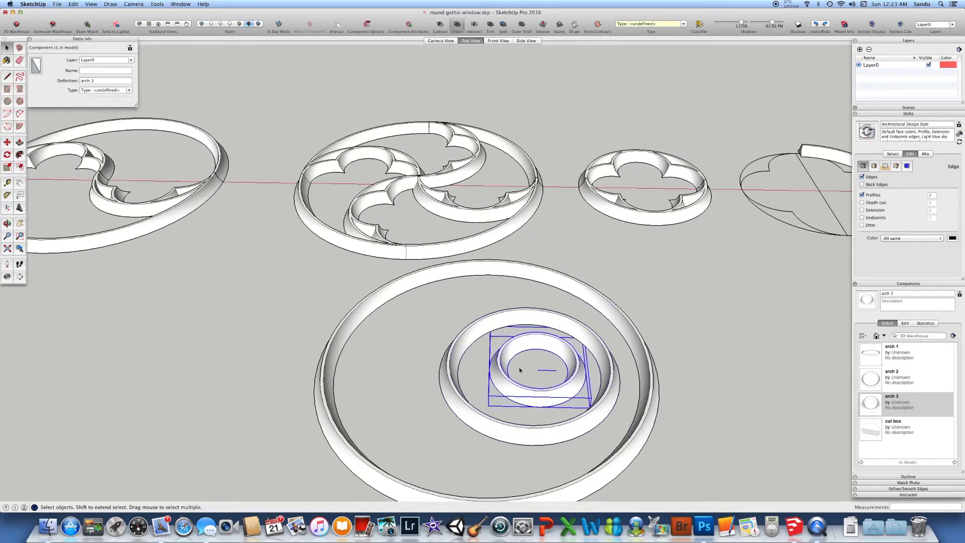
- Move the small ring into the medium ring's centre, then offset it right along the red axis
drag(539, 370, 699, 363)
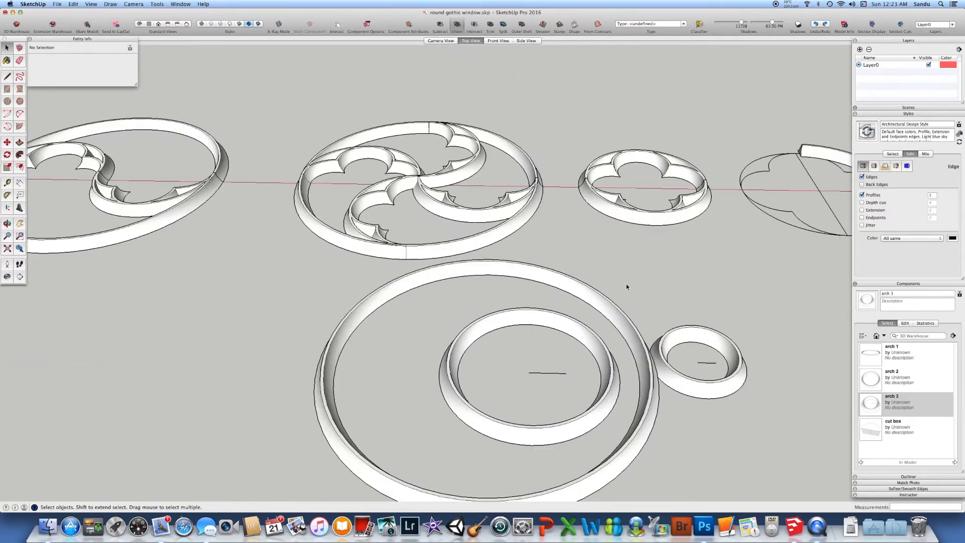
click(701, 360)
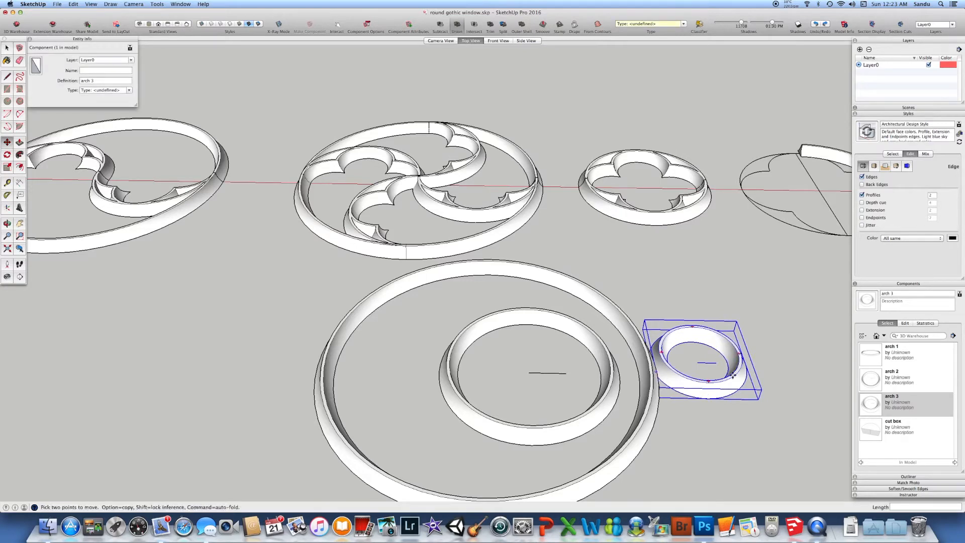
drag(708, 360, 527, 370)
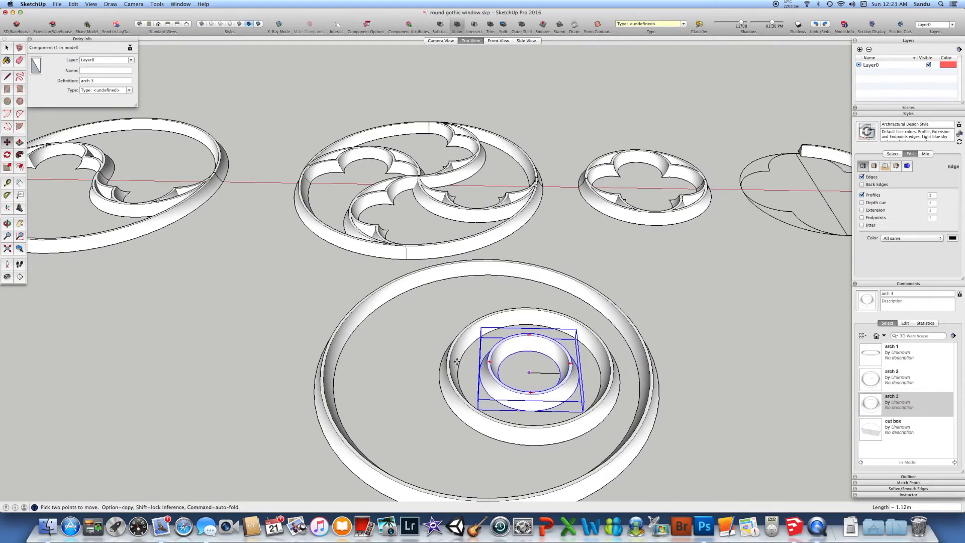
mouse_move(534, 364)
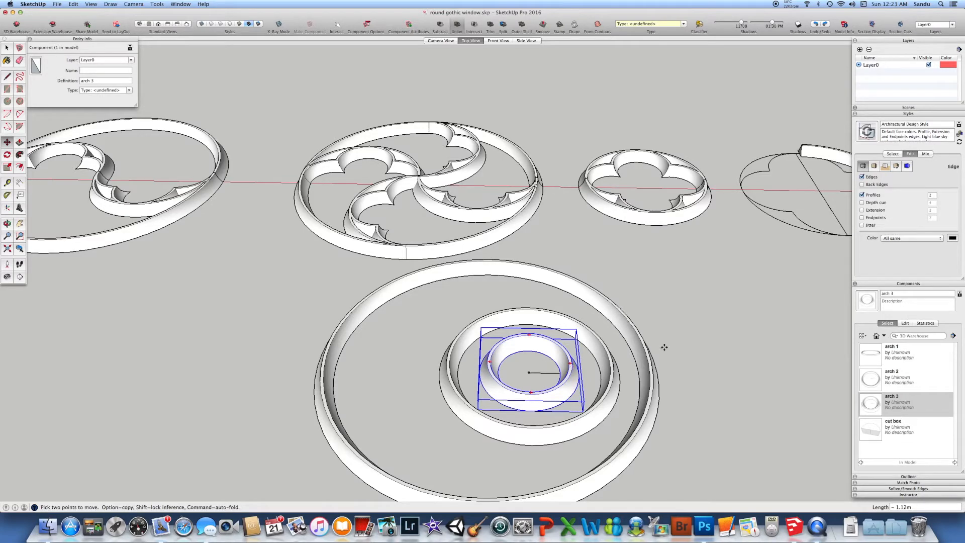
drag(527, 369, 573, 370)
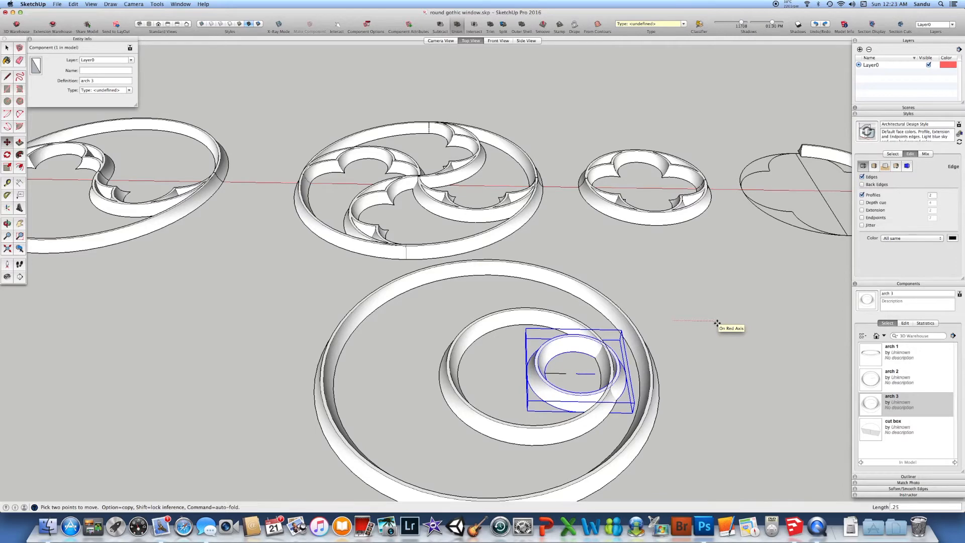
drag(717, 323, 622, 368)
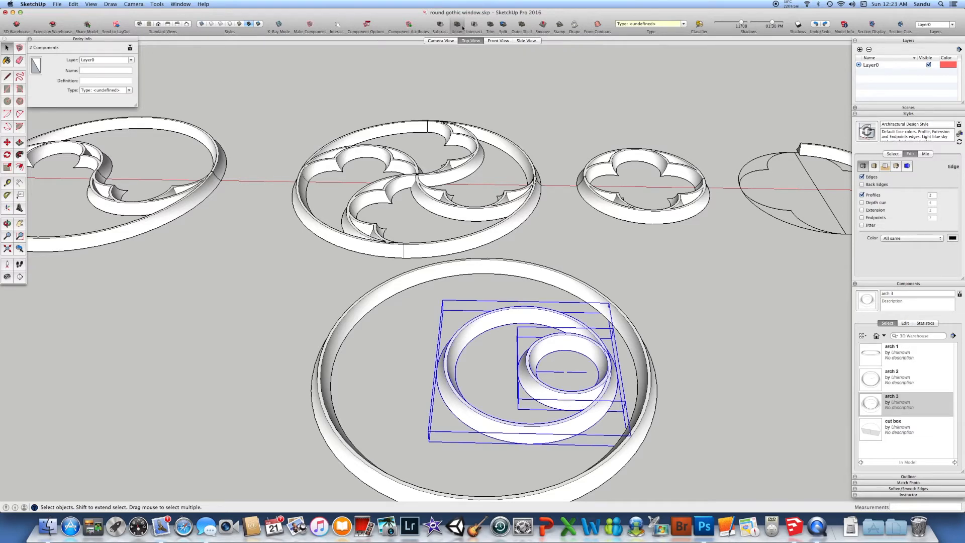
click(457, 25)
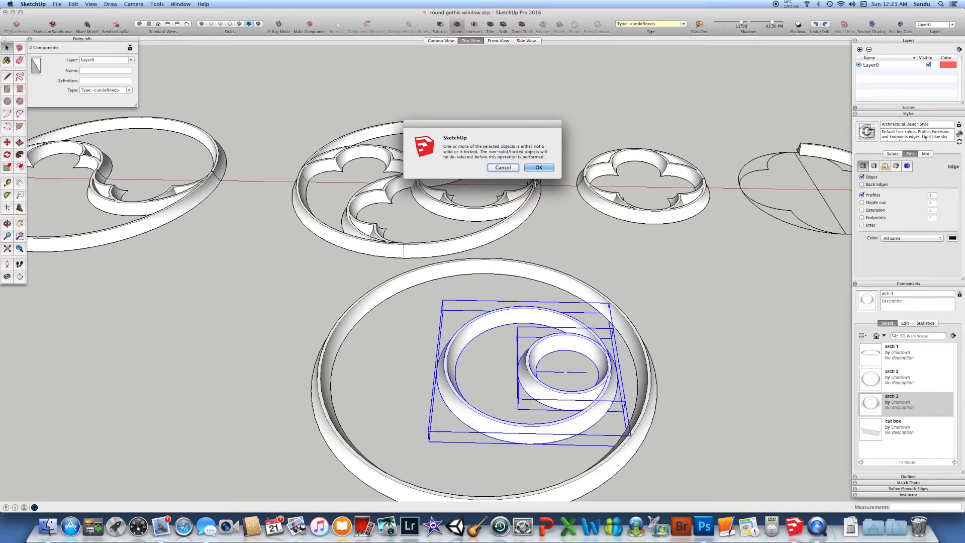
- Dismiss the warning that non-solid objects will be de-selected
click(537, 168)
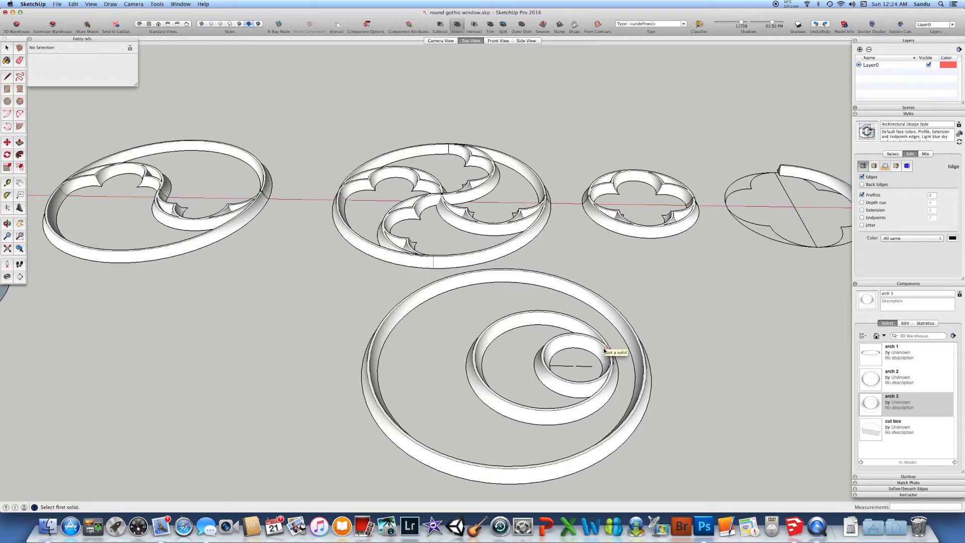
mouse_move(600, 354)
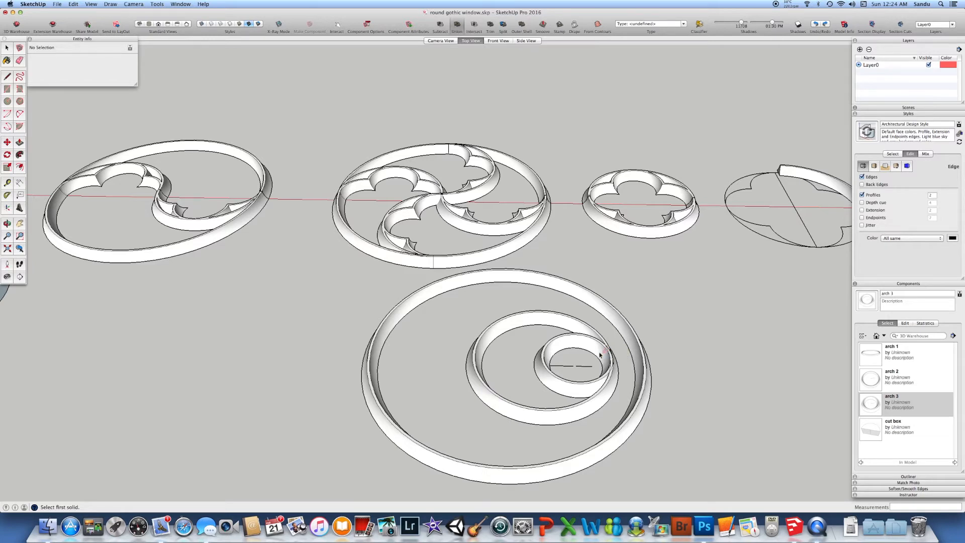
mouse_move(911, 416)
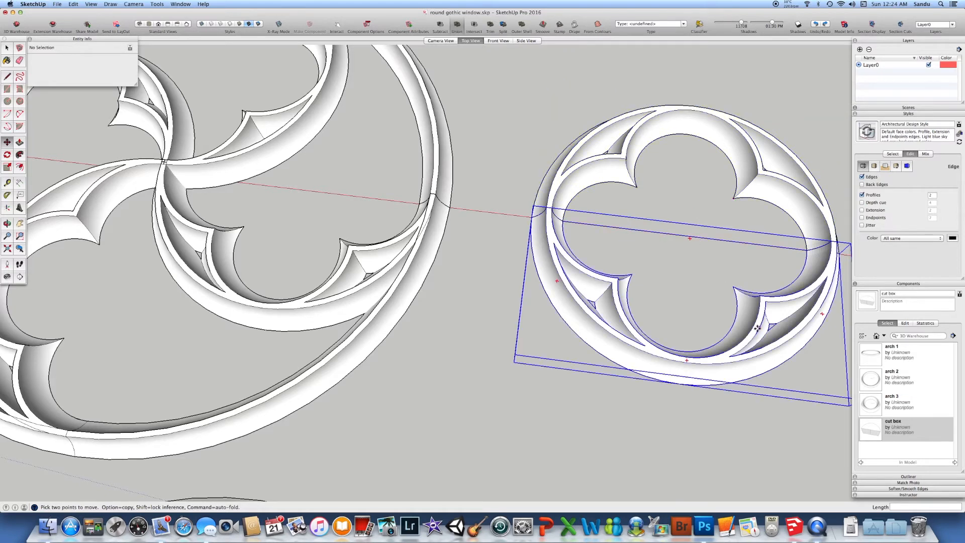
- Pick up the cut box to move it onto the trefoil group's centre arch
click(773, 176)
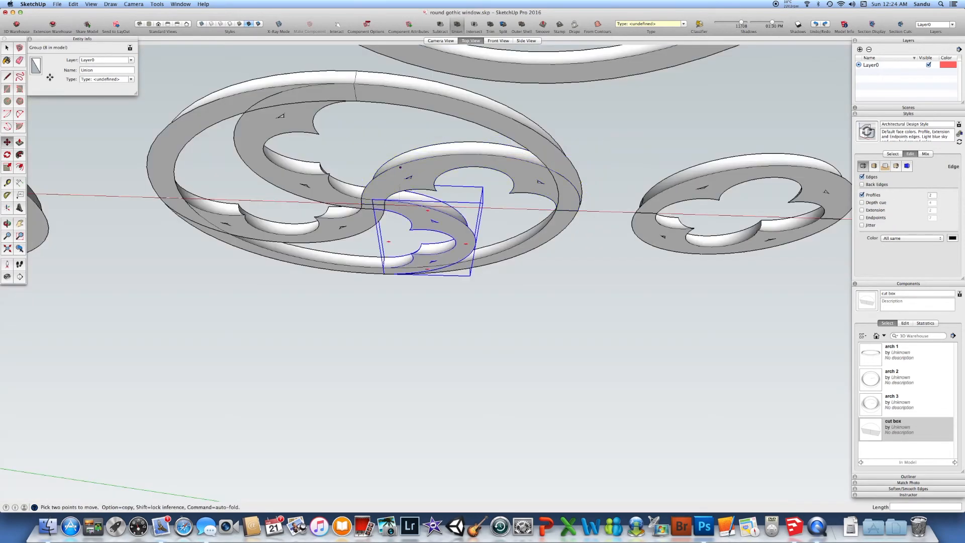
- Move the cut box over an upper arch and bring up its context menu
drag(427, 233, 283, 132)
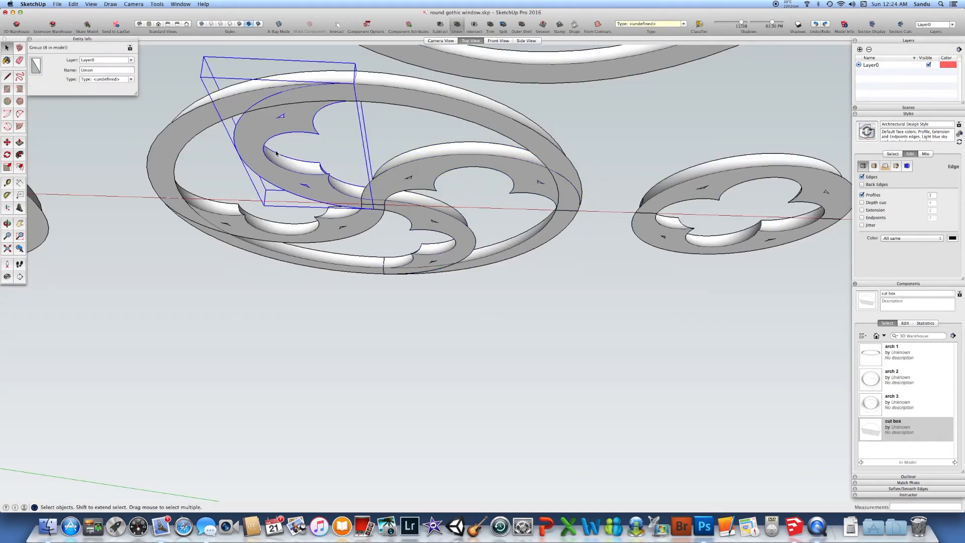
right_click(372, 194)
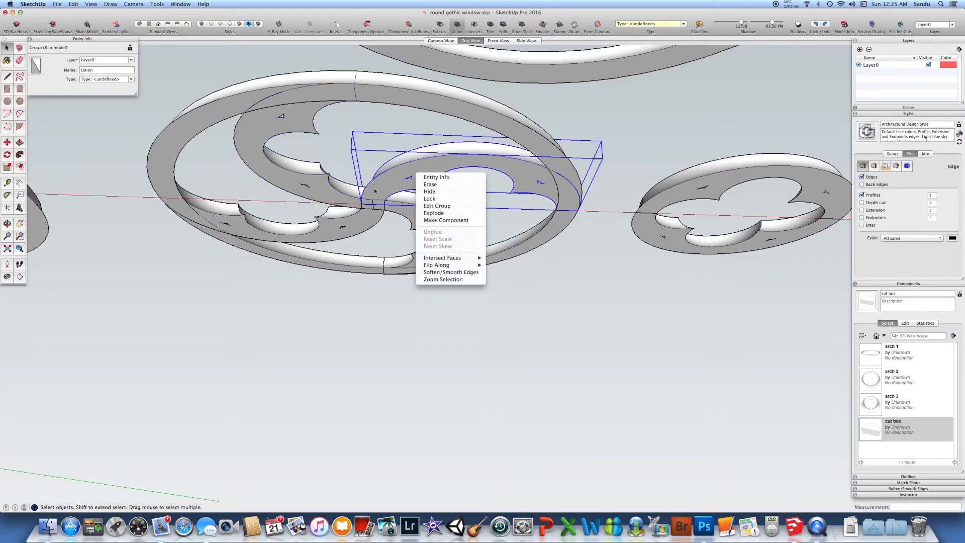
mouse_move(323, 188)
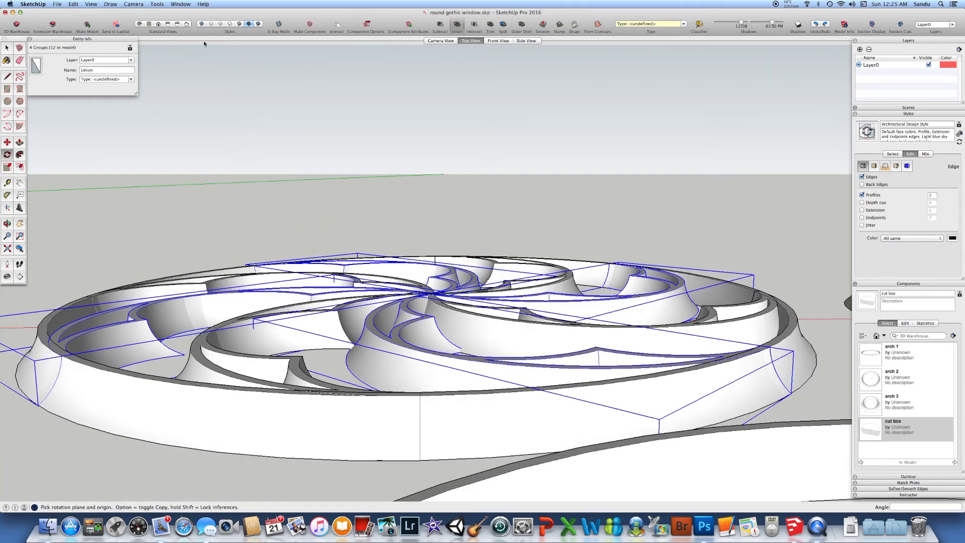
- Pick the rosette centre as the origin for rotated trefoil arch copies
click(471, 41)
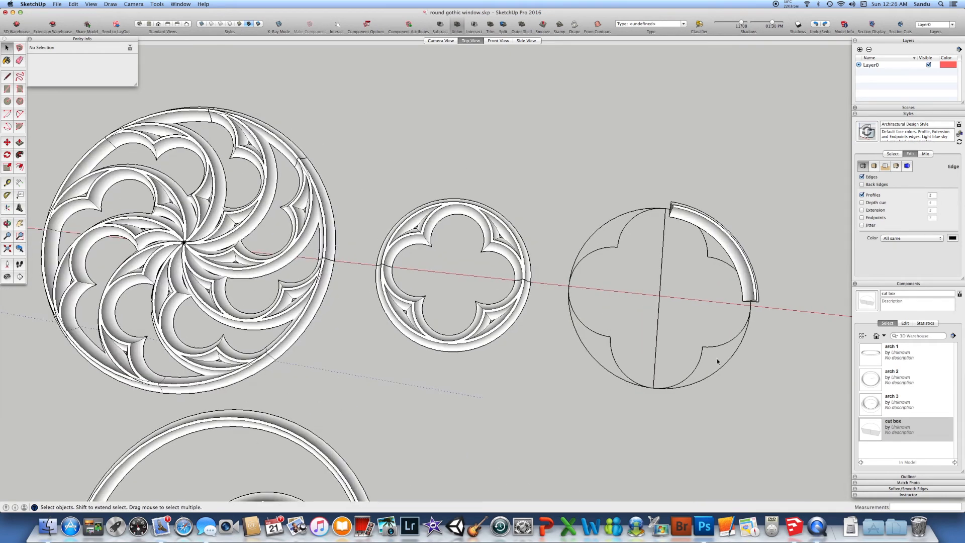
mouse_move(636, 291)
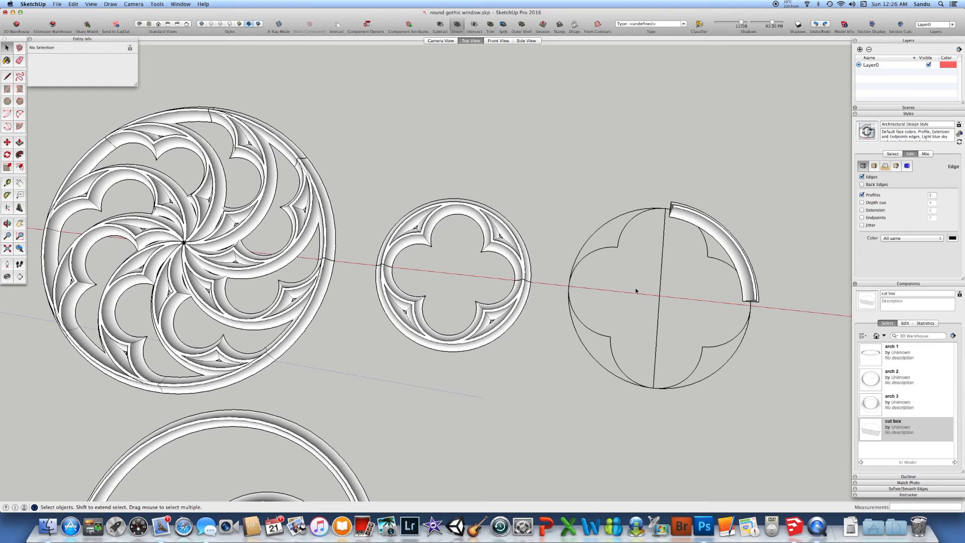
mouse_move(578, 265)
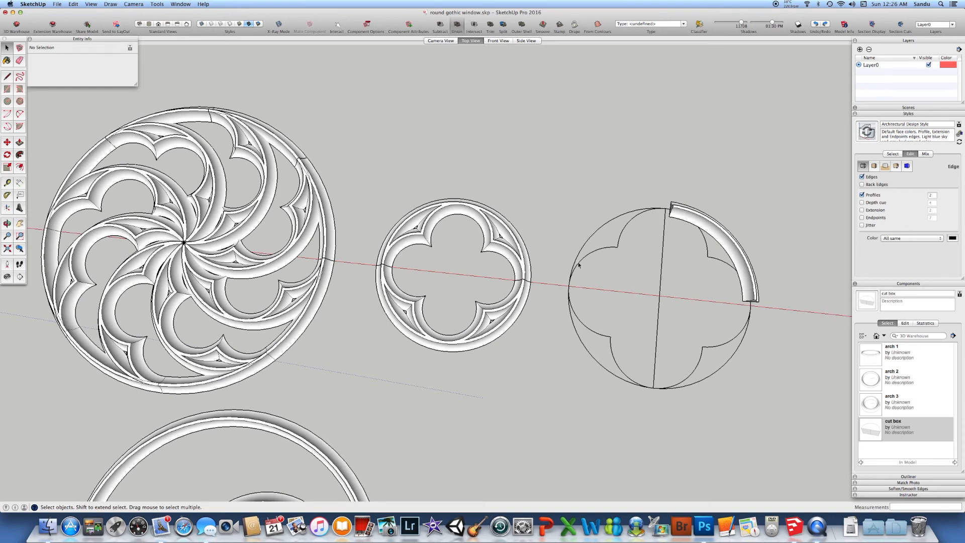
mouse_move(645, 321)
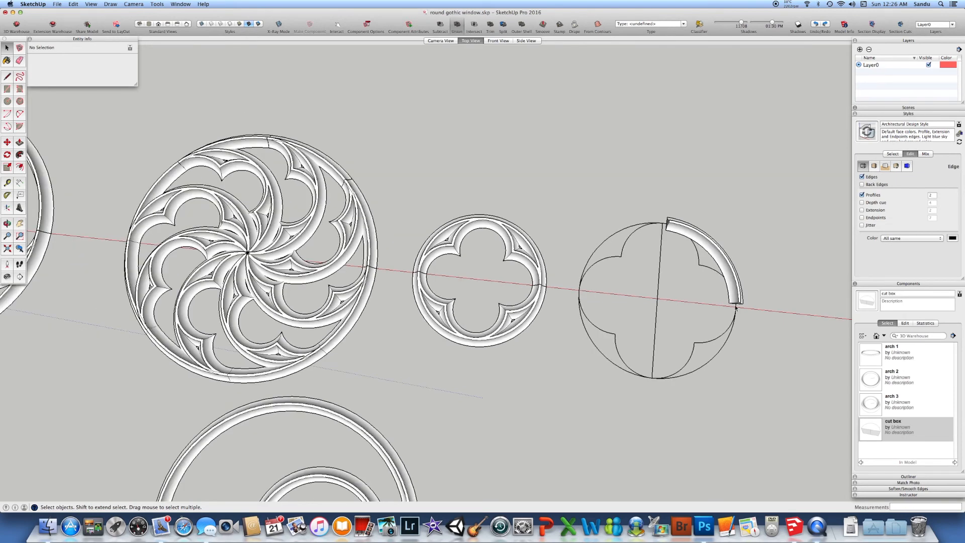
mouse_move(866, 423)
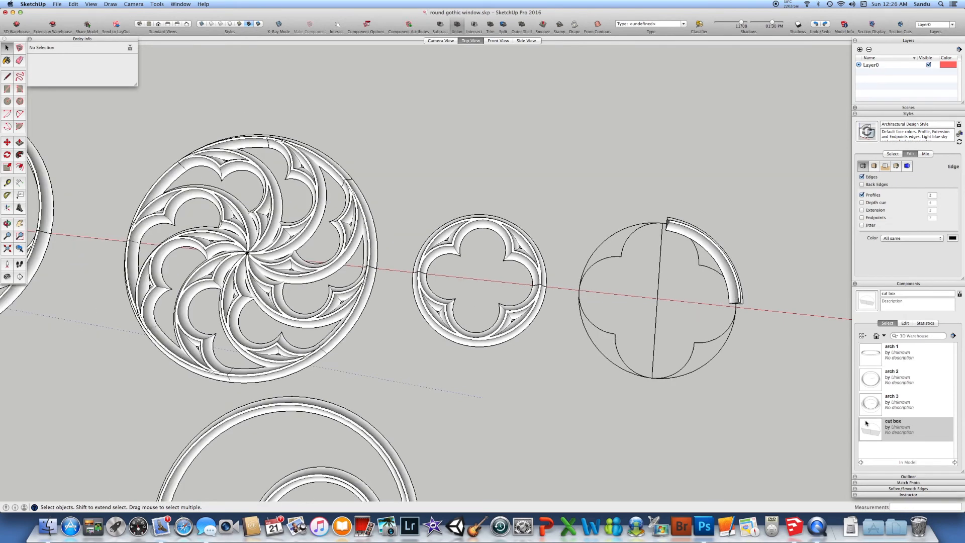
mouse_move(870, 403)
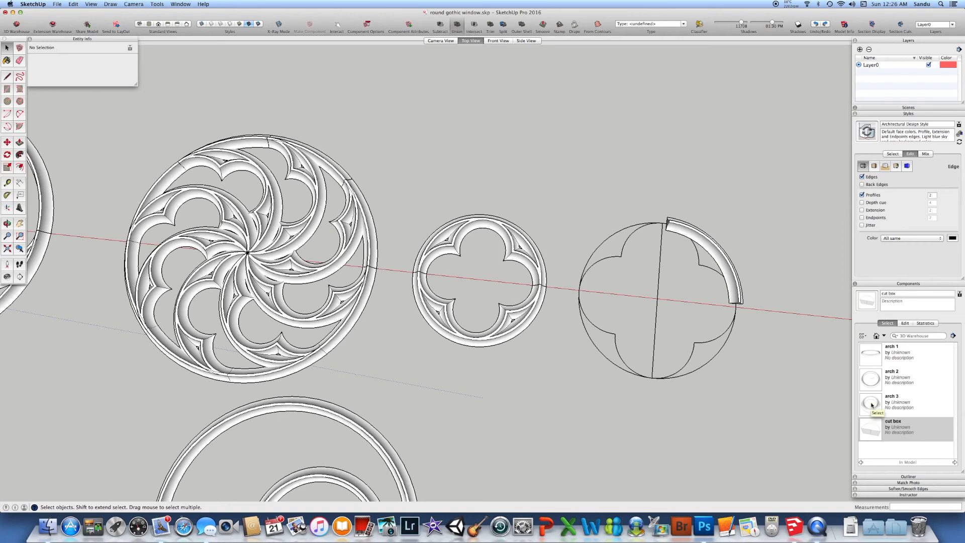
mouse_move(674, 417)
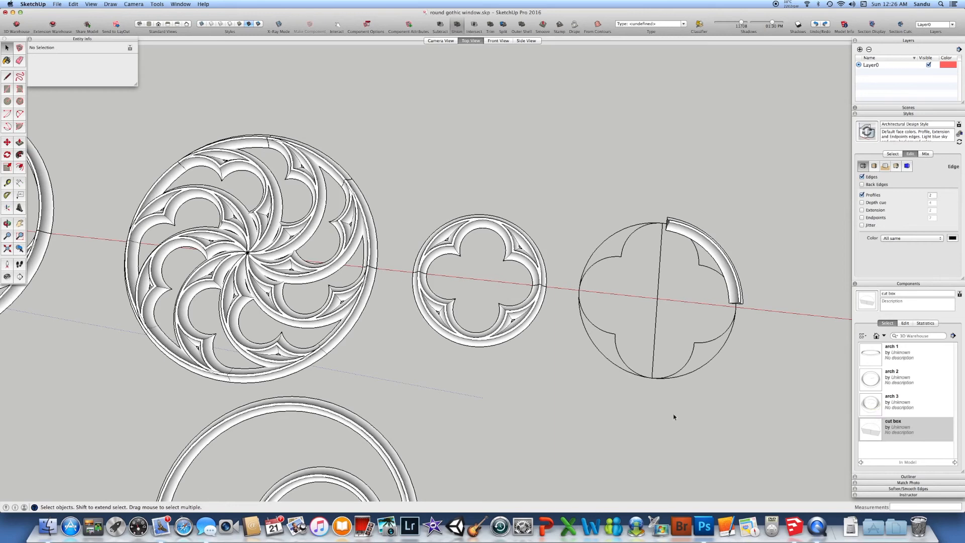
mouse_move(627, 325)
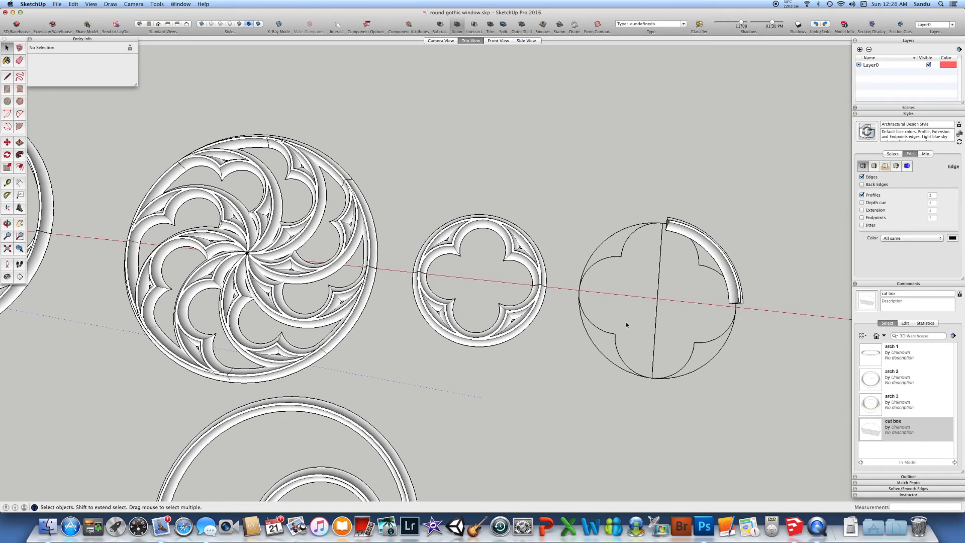
mouse_move(543, 350)
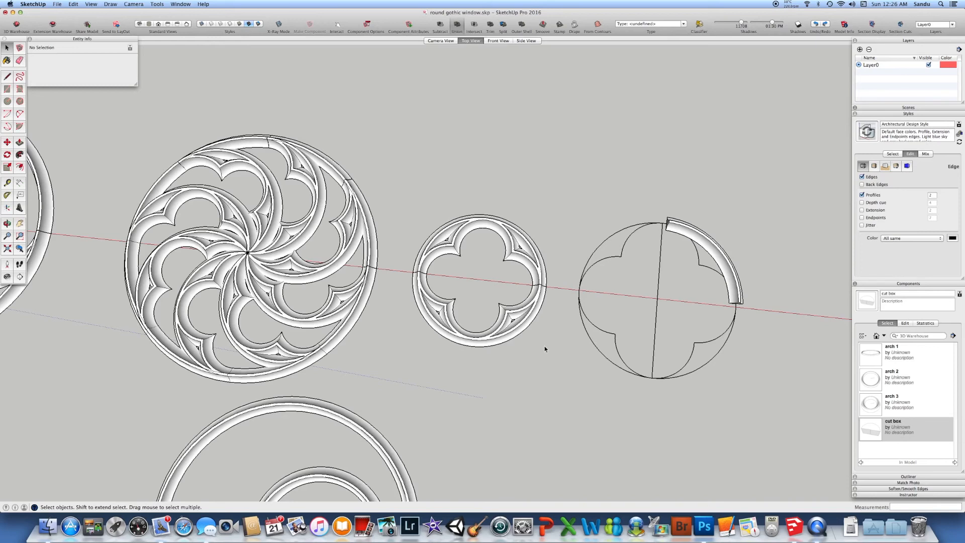
mouse_move(479, 289)
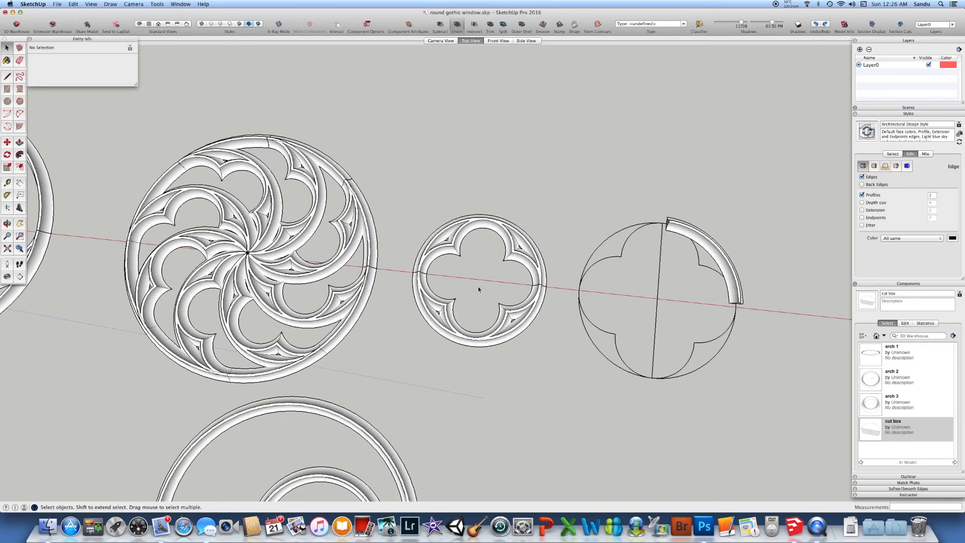
mouse_move(500, 317)
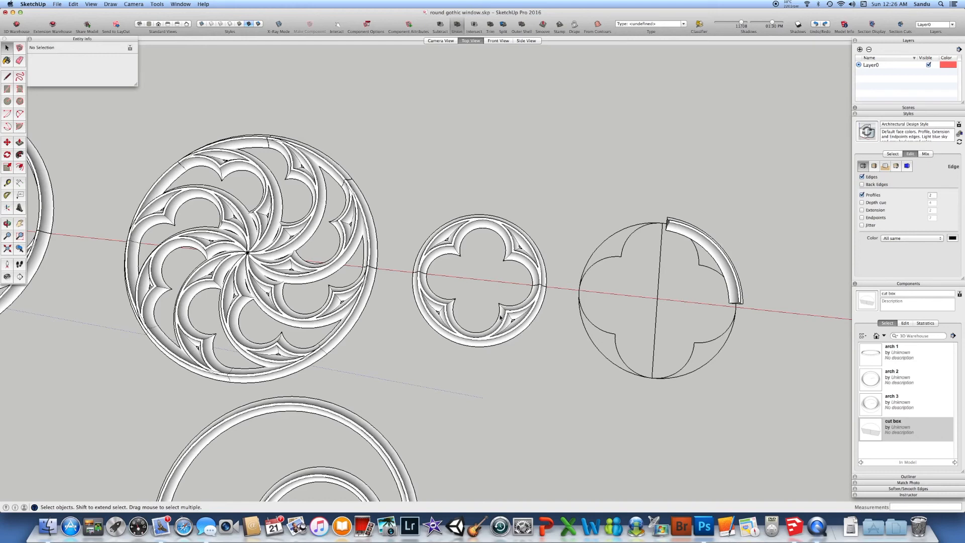
mouse_move(501, 318)
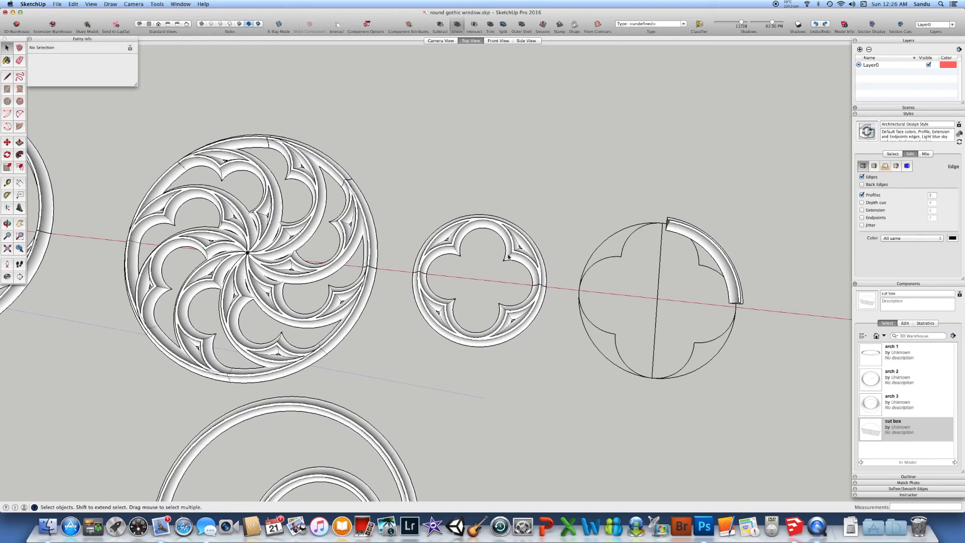
mouse_move(496, 280)
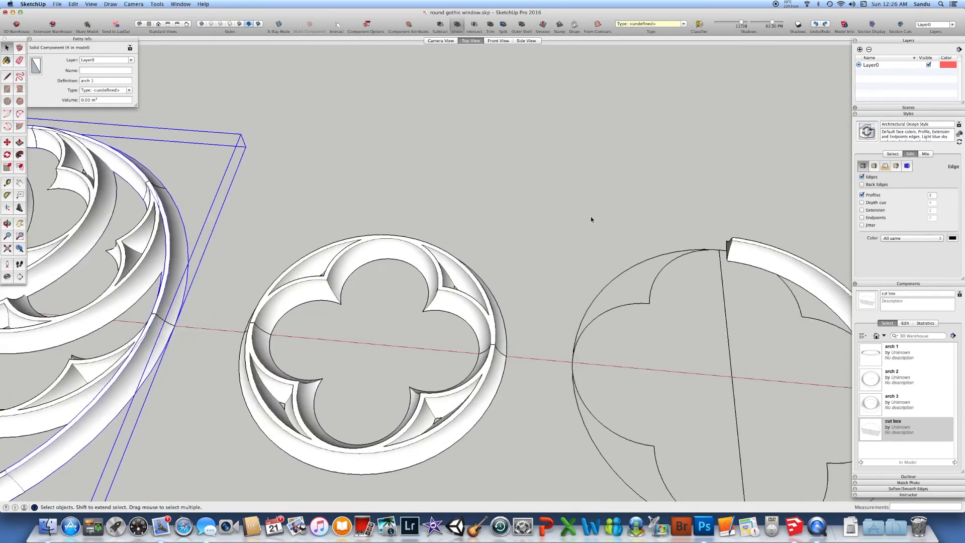
mouse_move(592, 220)
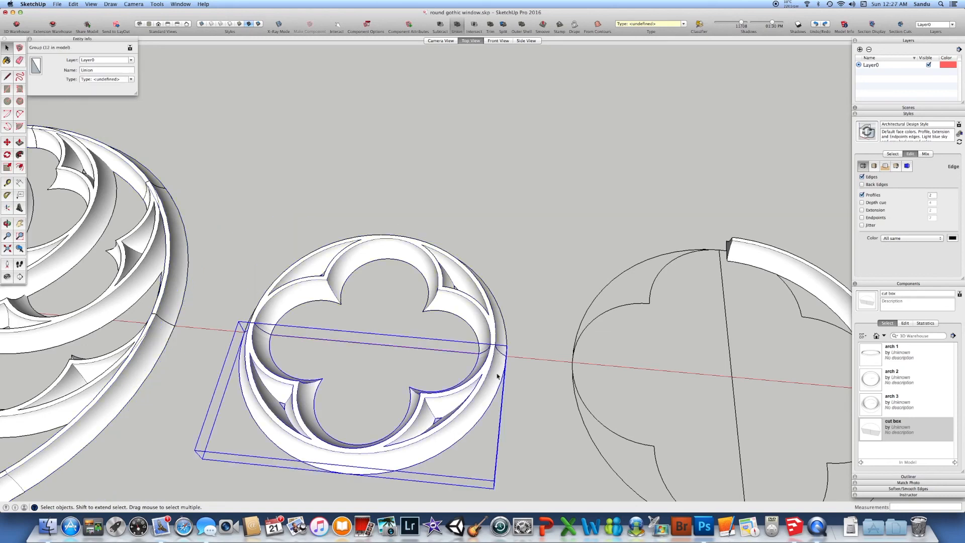
drag(497, 376, 554, 291)
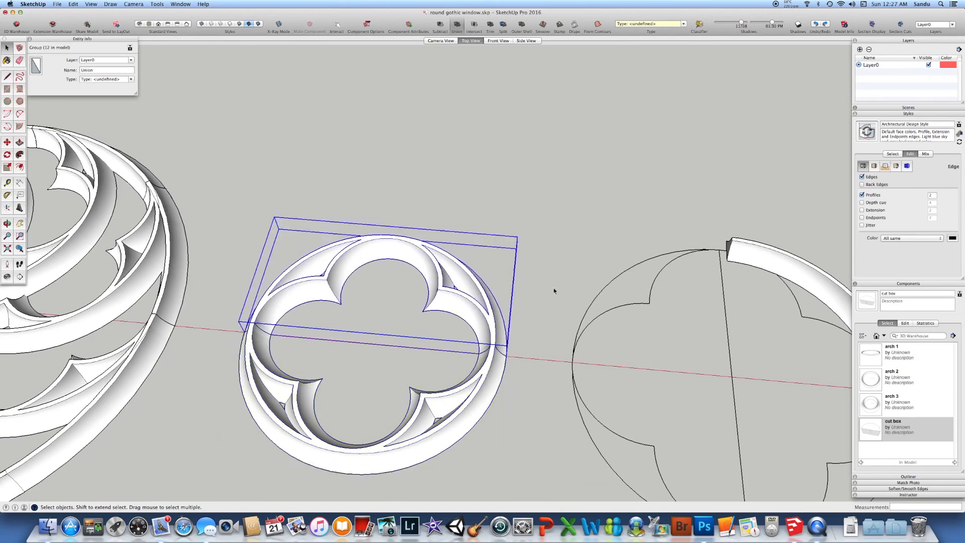
click(581, 239)
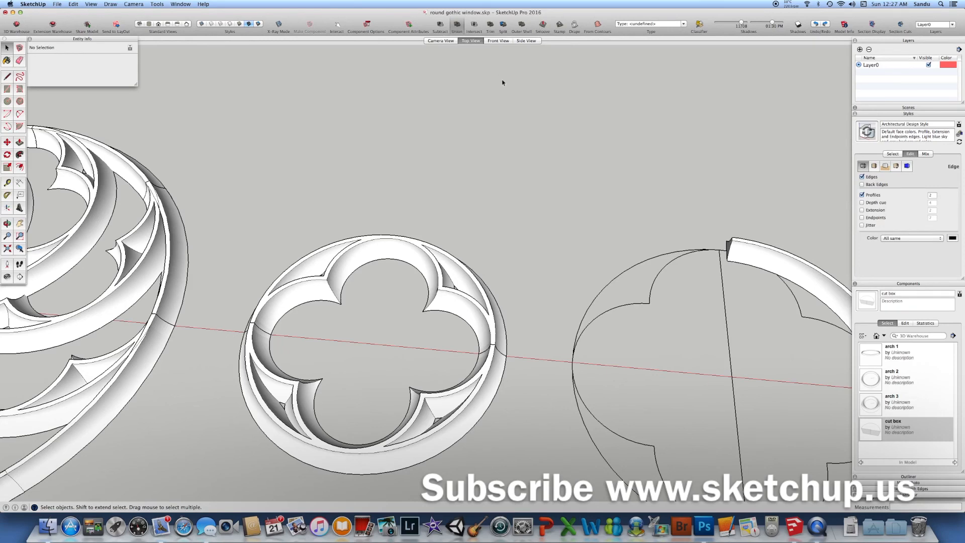
mouse_move(562, 63)
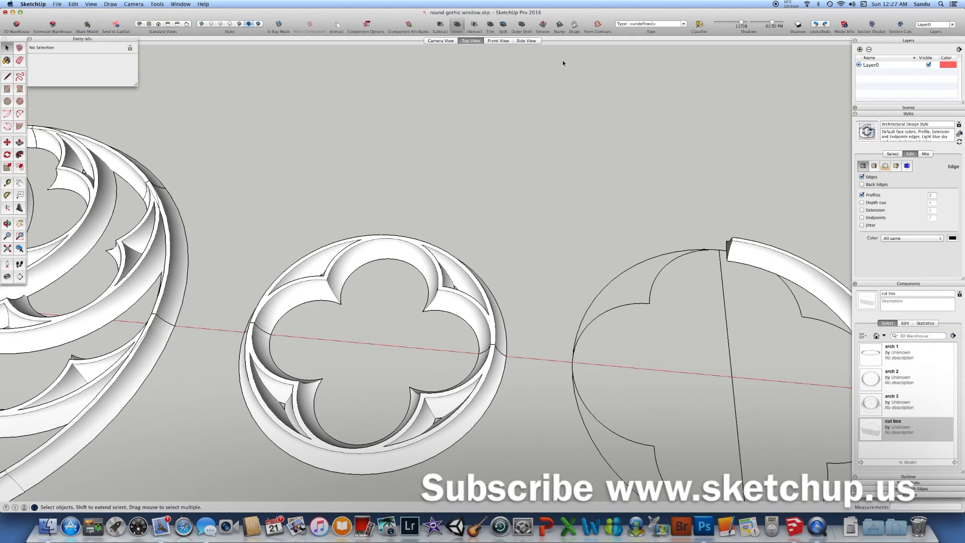